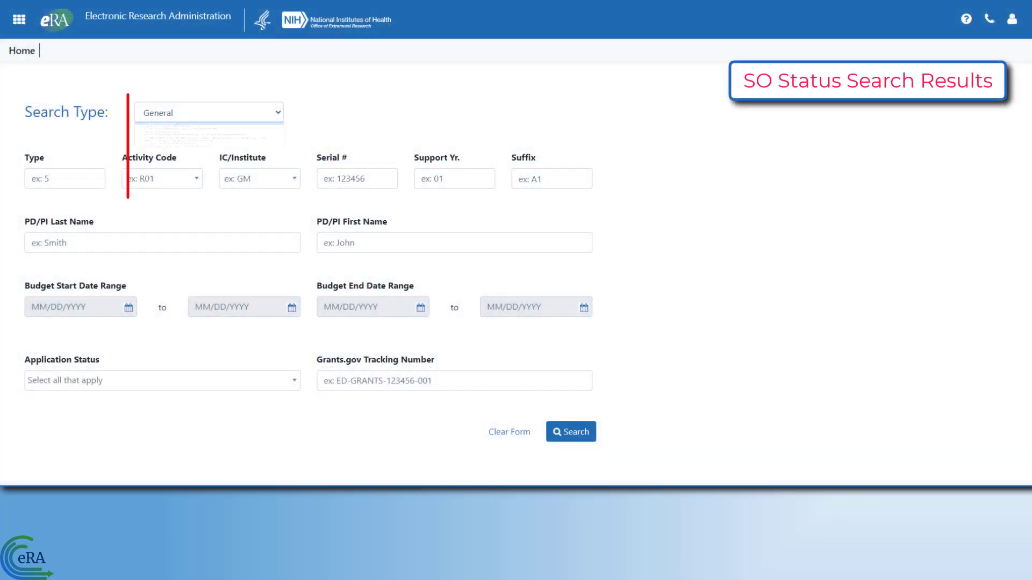
Open the Search Type dropdown to review the available status search types.
{"action": "left_click", "coordinate": [208, 112]}
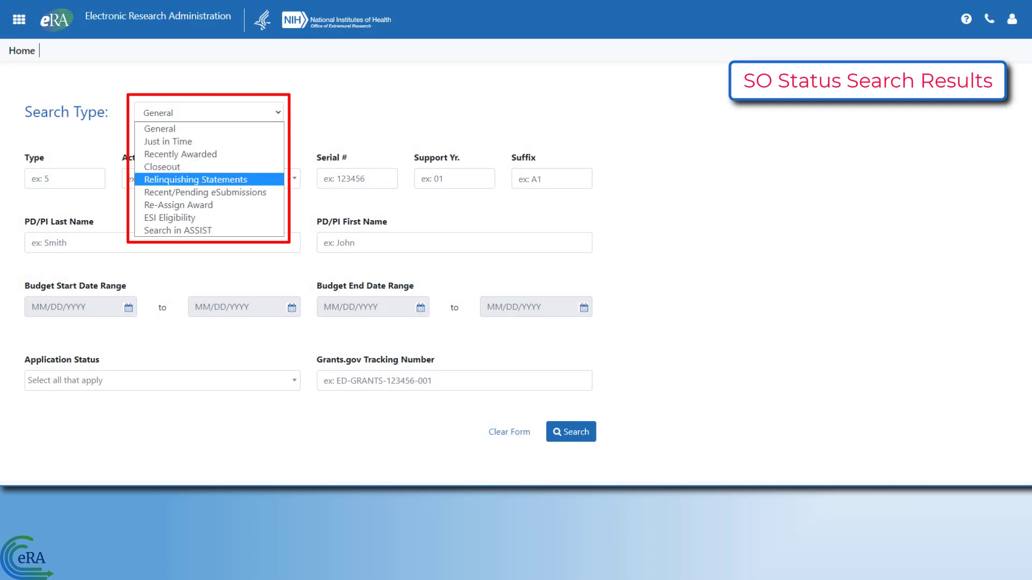
{"action": "mouse_move", "coordinate": [178, 204]}
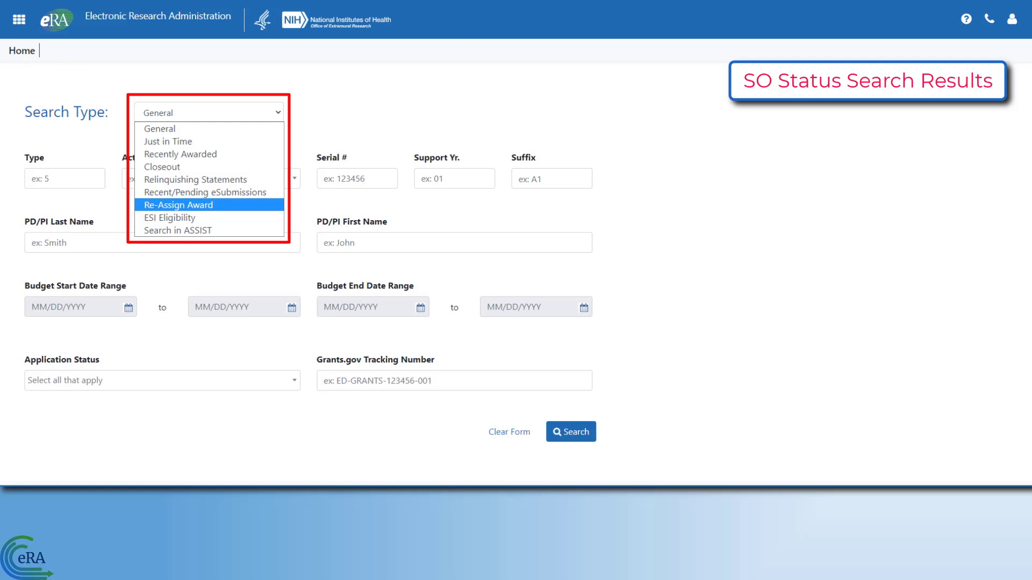
{"action": "mouse_move", "coordinate": [175, 230]}
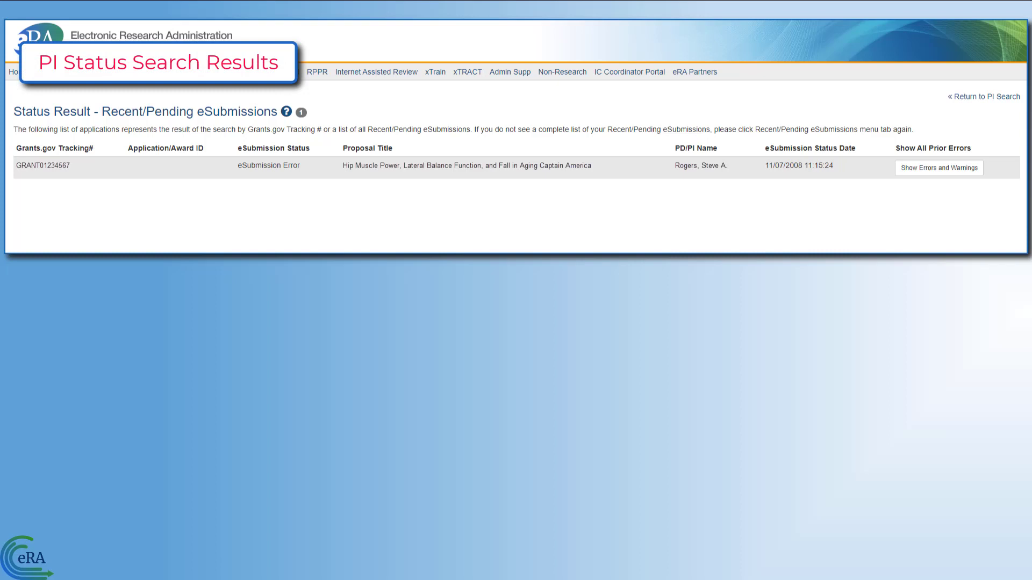
Open Status Information for application 1 R01 AG012345-01A1 to see its SRO, GMS and Program Official contacts.
{"action": "left_click", "coordinate": [174, 420]}
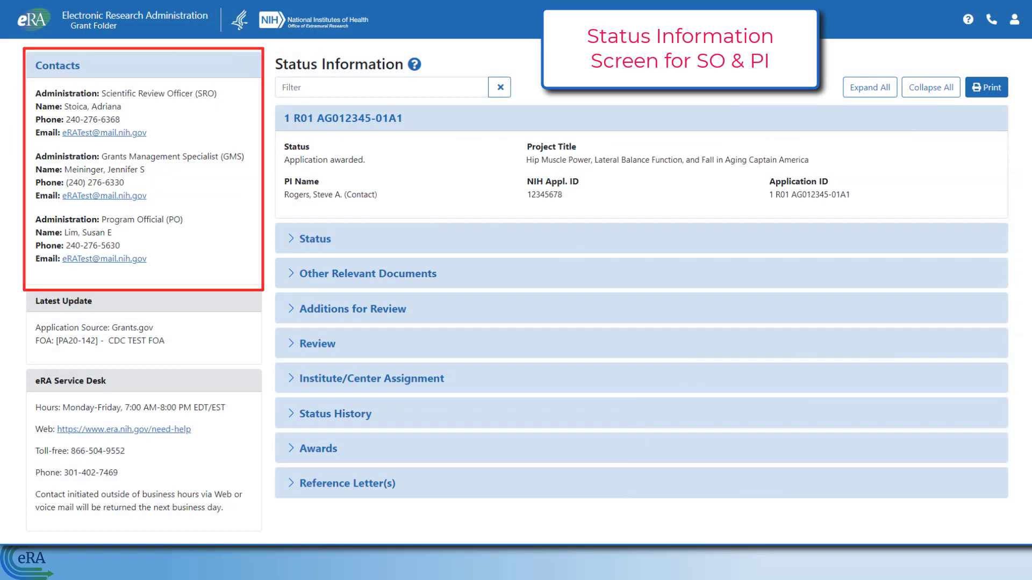
Expand Other Relevant Documents to list the e-Application, summary statement and NGA.
{"action": "left_click", "coordinate": [317, 343]}
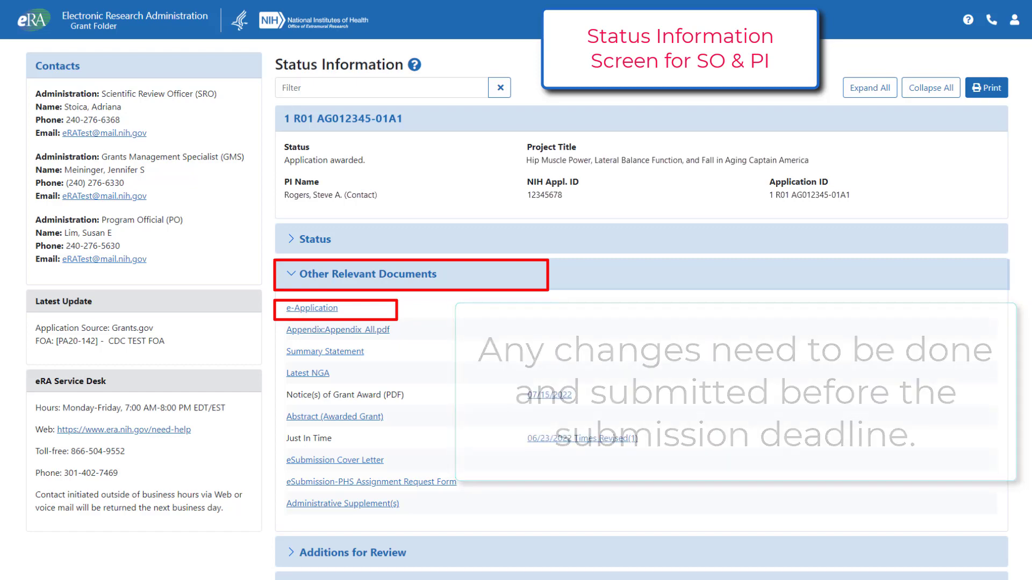
Choose Extension for award 1R01AG012345-01A1 from the search results to request a one-time extension.
{"action": "scroll", "scroll_direction": "down", "scroll_amount": 3}
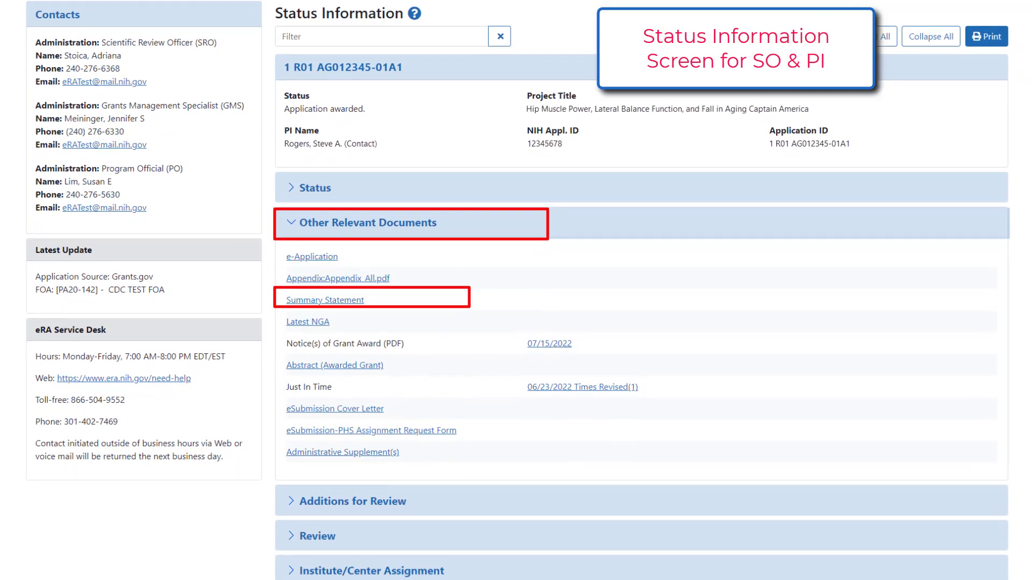
{"action": "scroll", "scroll_direction": "down", "scroll_amount": 3}
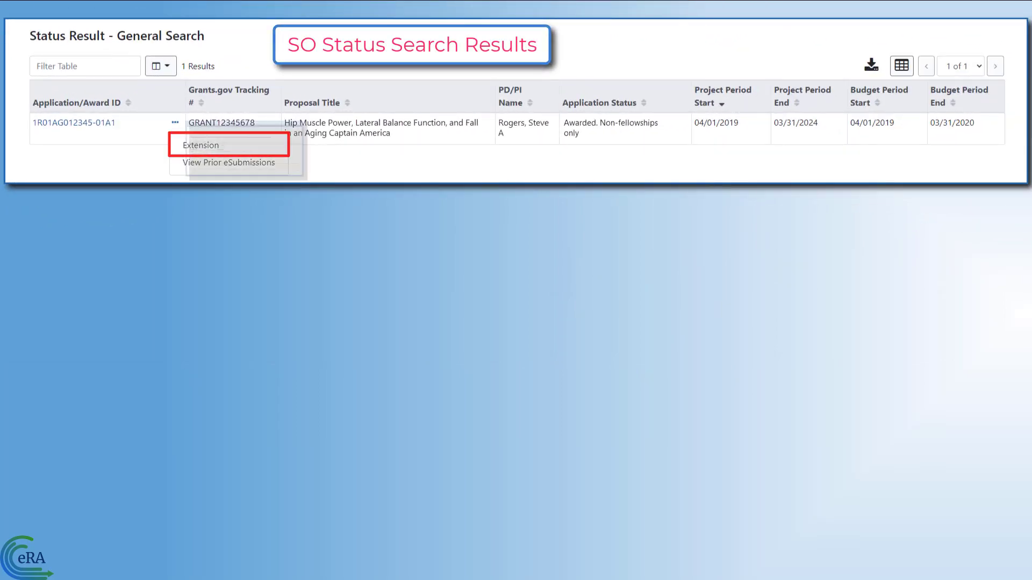
{"action": "left_click", "coordinate": [201, 146]}
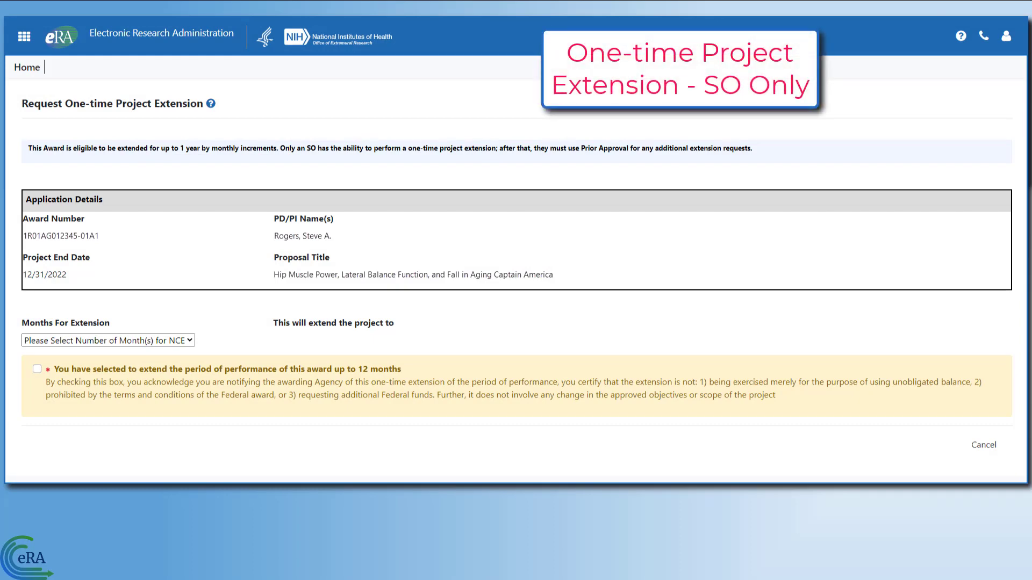